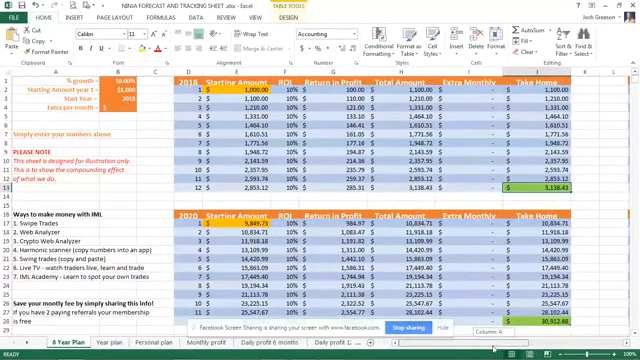
scroll("right", 3)
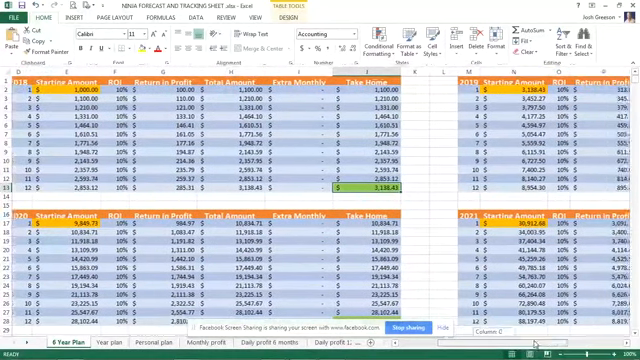
scroll("right", 3)
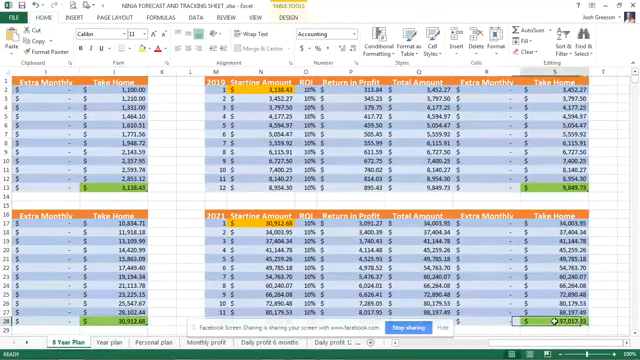
scroll("down", 3)
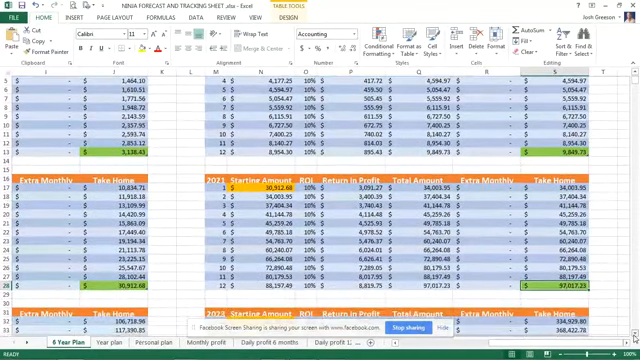
scroll("down", 3)
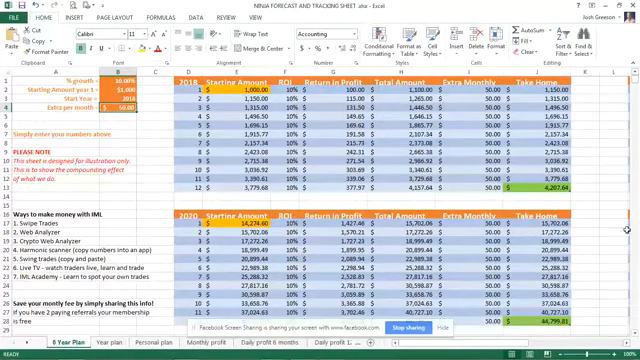
scroll("down", 3)
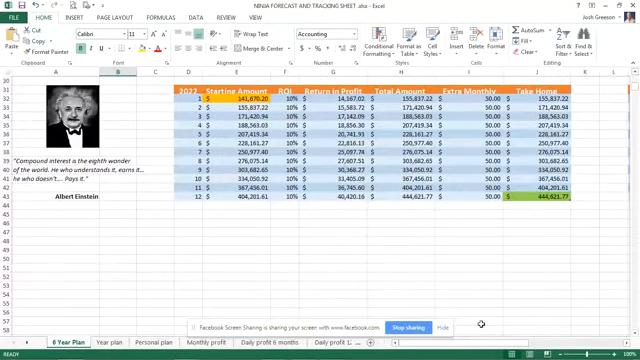
scroll("right", 3)
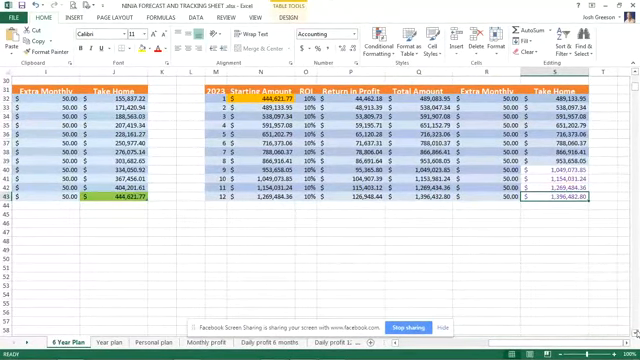
scroll("down", 3)
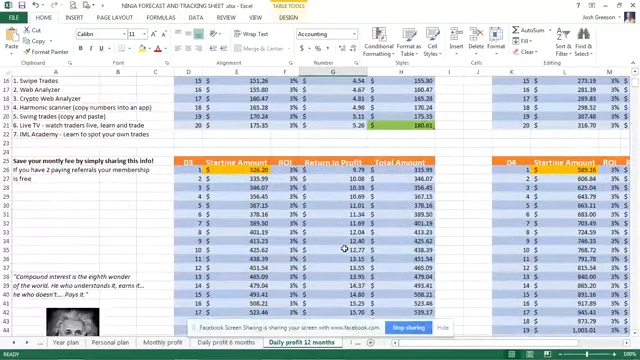
scroll("down", 3)
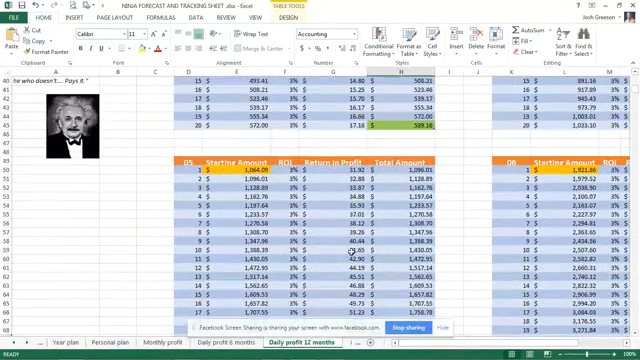
scroll("down", 3)
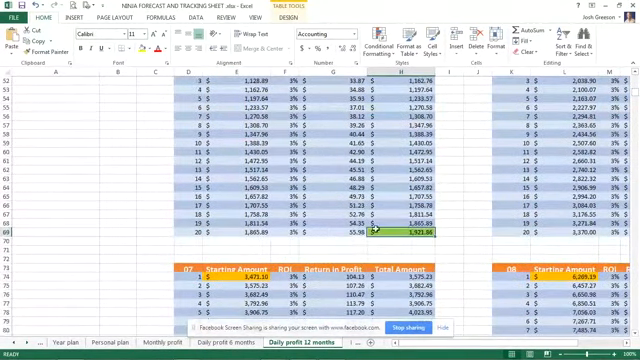
scroll("up", 3)
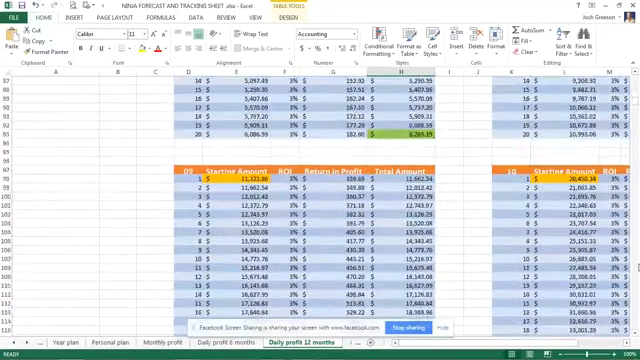
scroll("down", 3)
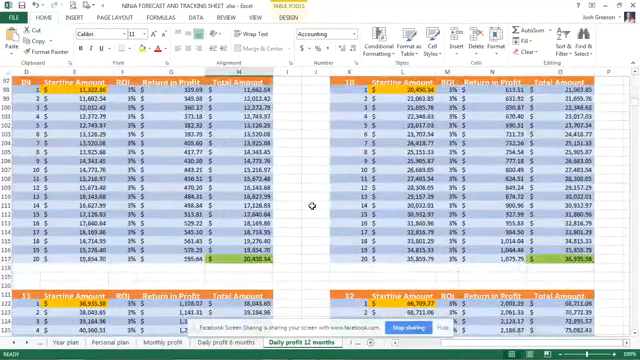
scroll("down", 3)
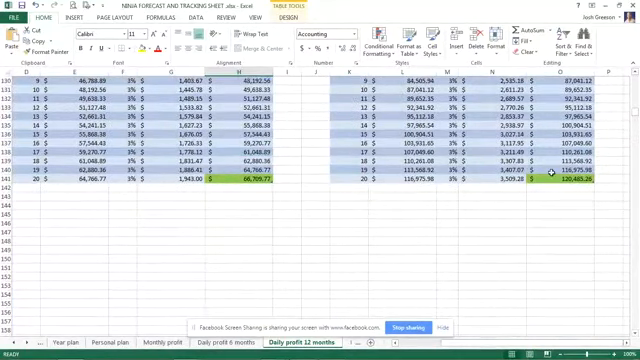
scroll("down", 3)
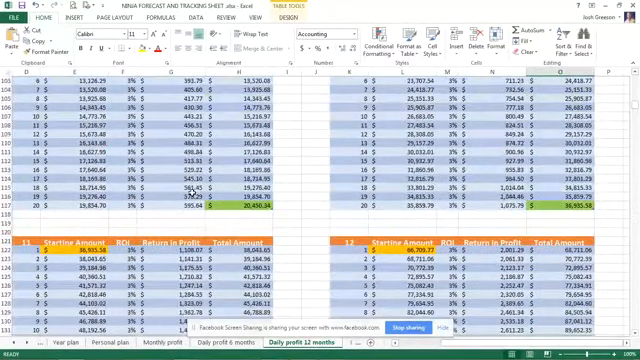
scroll("down", 3)
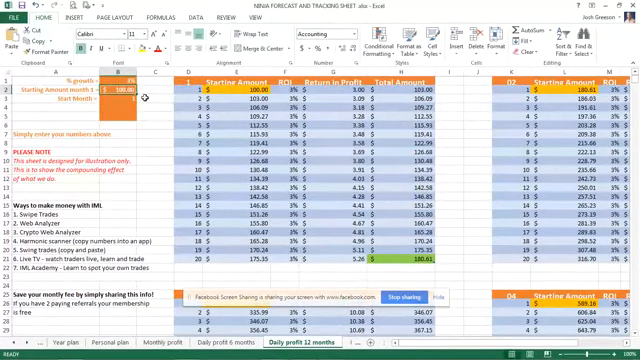
type("120000")
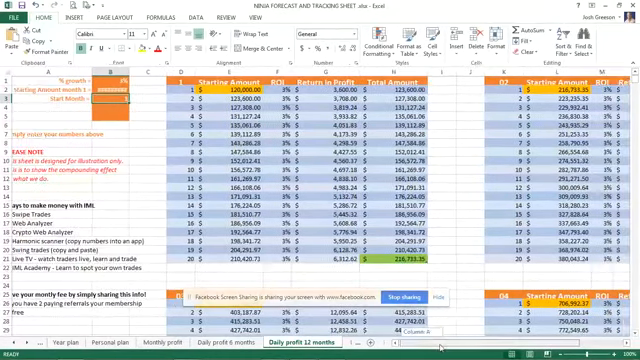
scroll("right", 3)
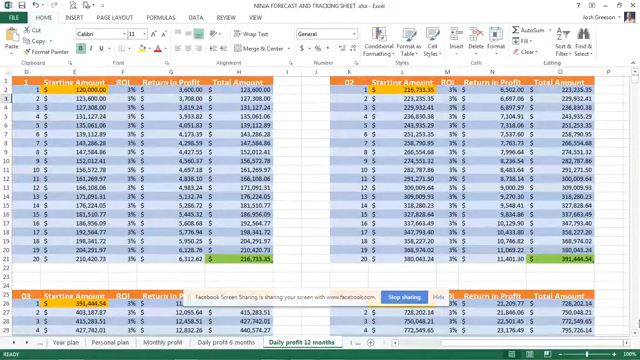
scroll("down", 3)
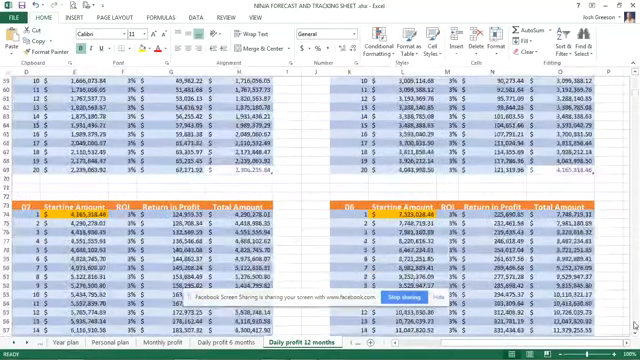
scroll("down", 3)
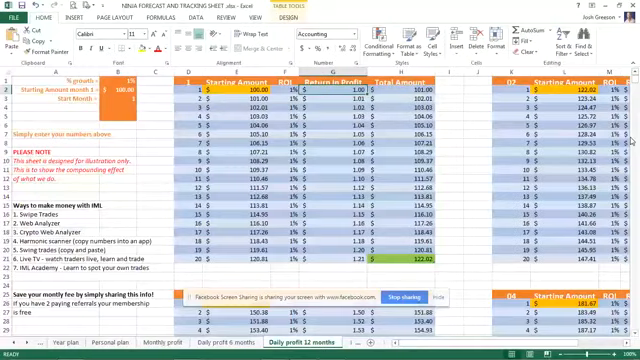
scroll("down", 3)
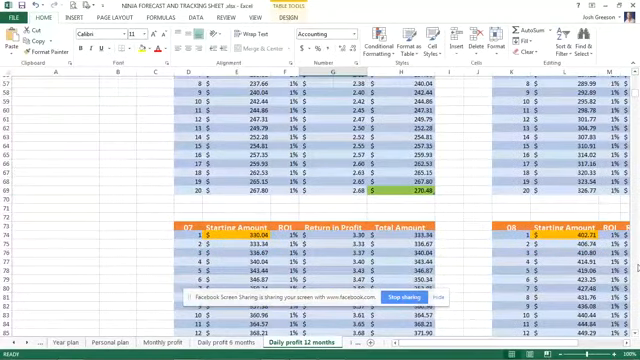
scroll("down", 3)
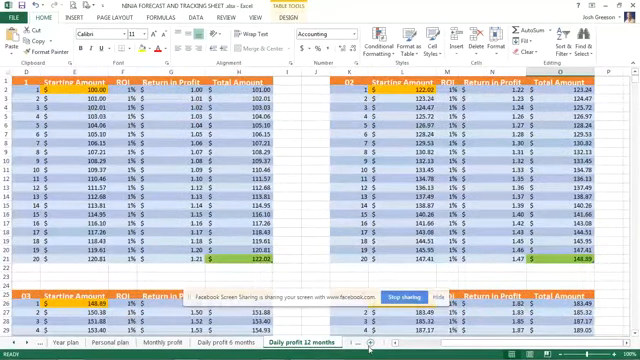
scroll("left", 3)
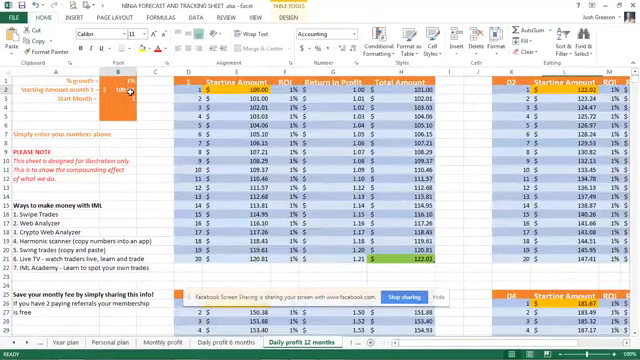
type("1000")
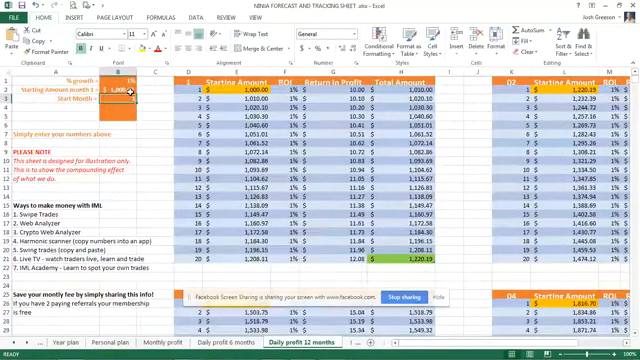
scroll("down", 3)
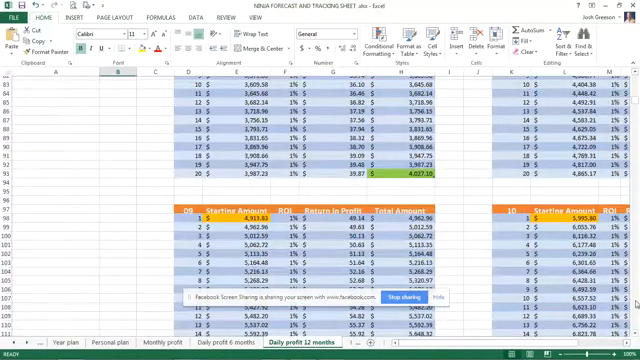
scroll("down", 3)
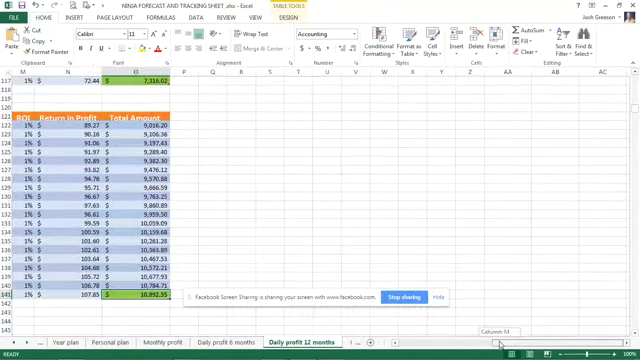
scroll("right", 3)
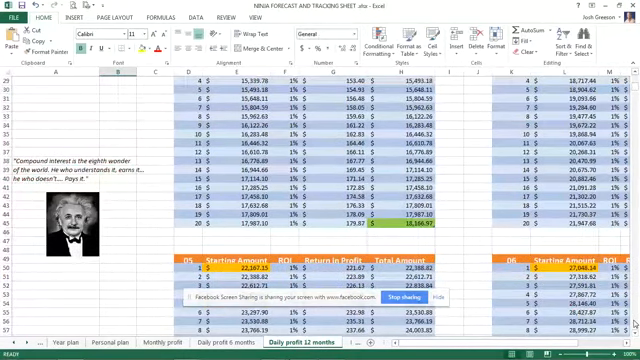
scroll("down", 3)
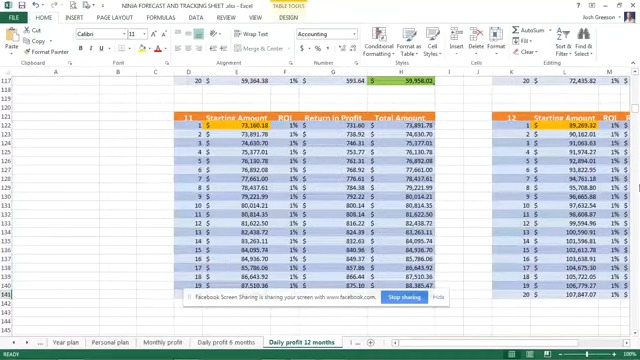
scroll("up", 3)
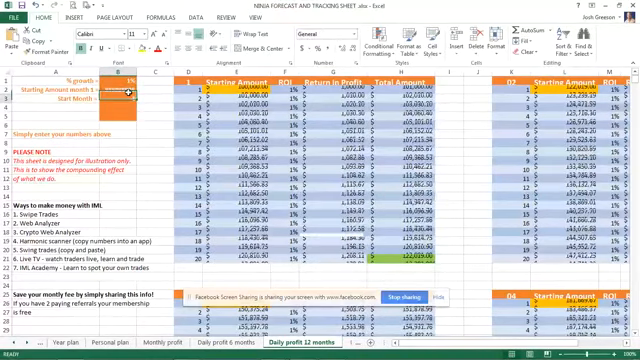
scroll("down", 3)
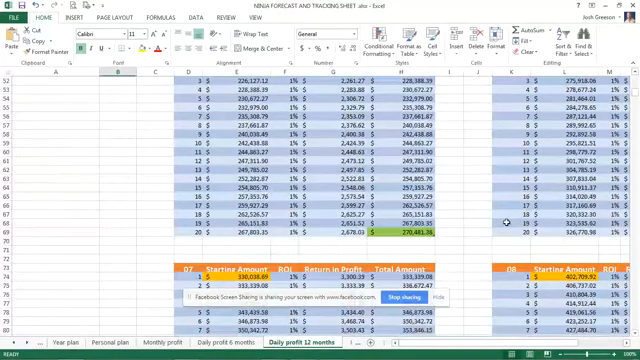
scroll("down", 3)
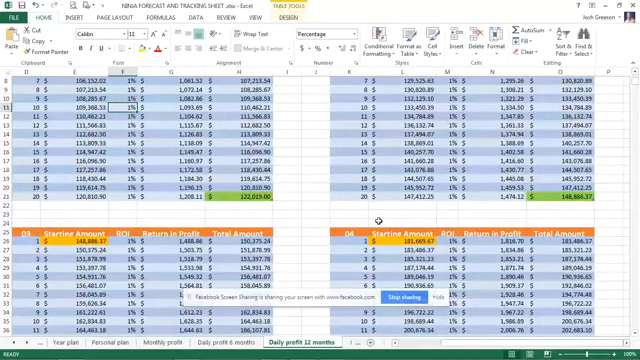
scroll("down", 3)
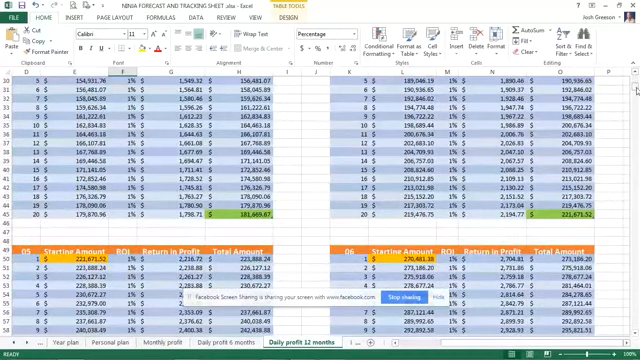
scroll("up", 3)
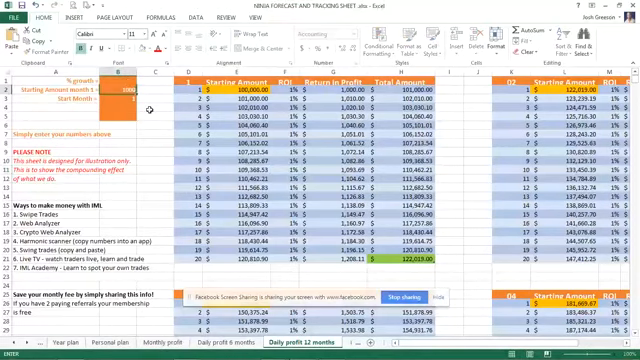
type("1000000")
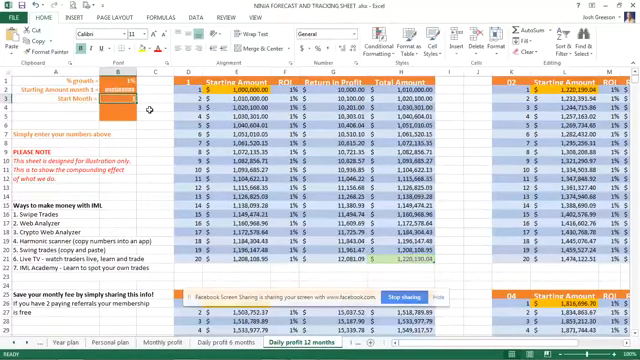
scroll("down", 3)
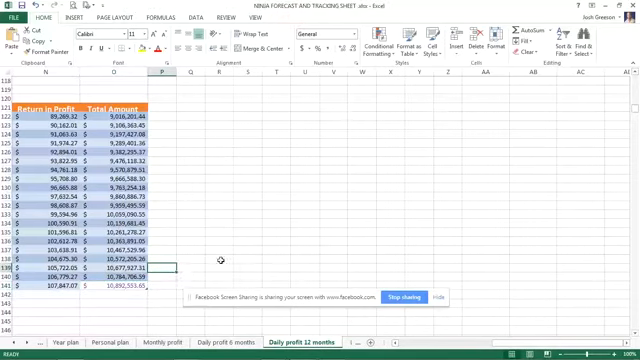
scroll("up", 3)
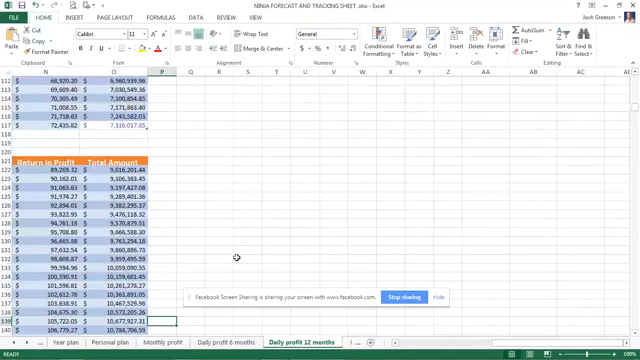
scroll("down", 3)
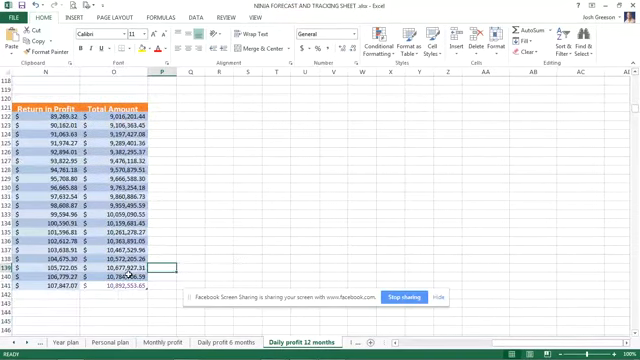